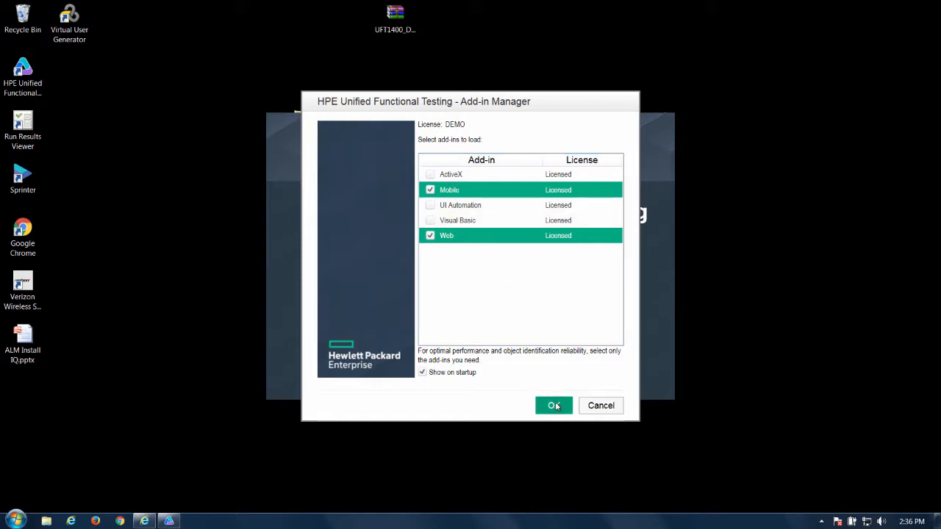
# Step: Launch UFT with the Mobile and Web add-ins and open the MC_Demo test
pyautogui.click(553, 405)
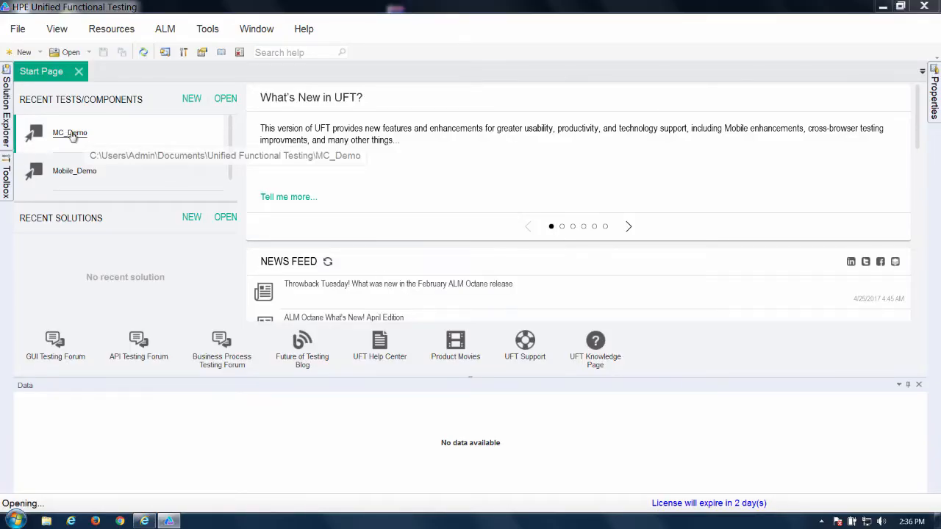
pyautogui.doubleClick(70, 132)
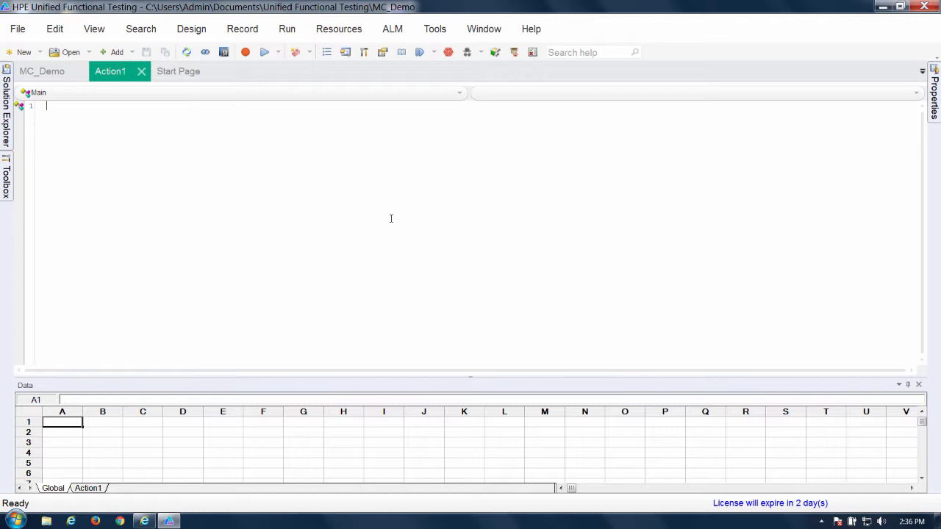
pyautogui.moveTo(504, 119)
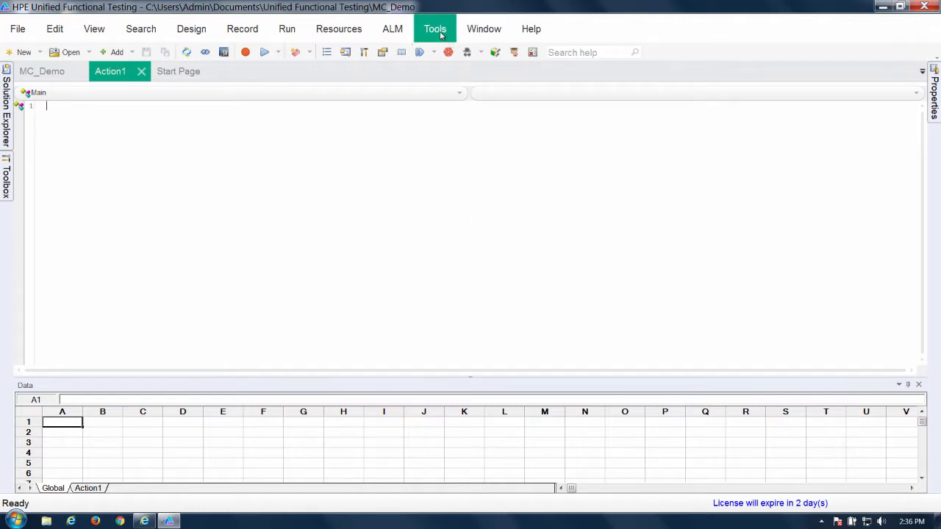
# Step: Test the Mobile Center connection to localhost:8081 in GUI Testing > Mobile options, then close
pyautogui.click(434, 29)
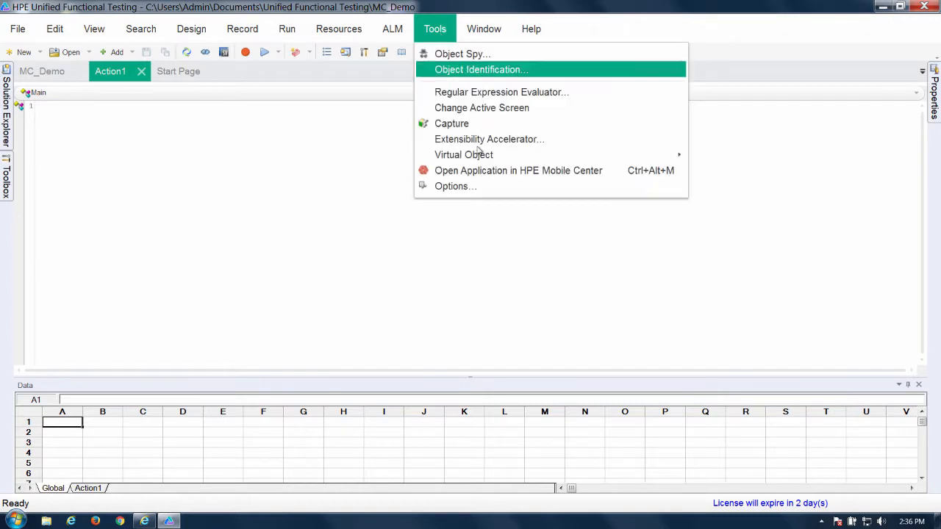
pyautogui.click(455, 186)
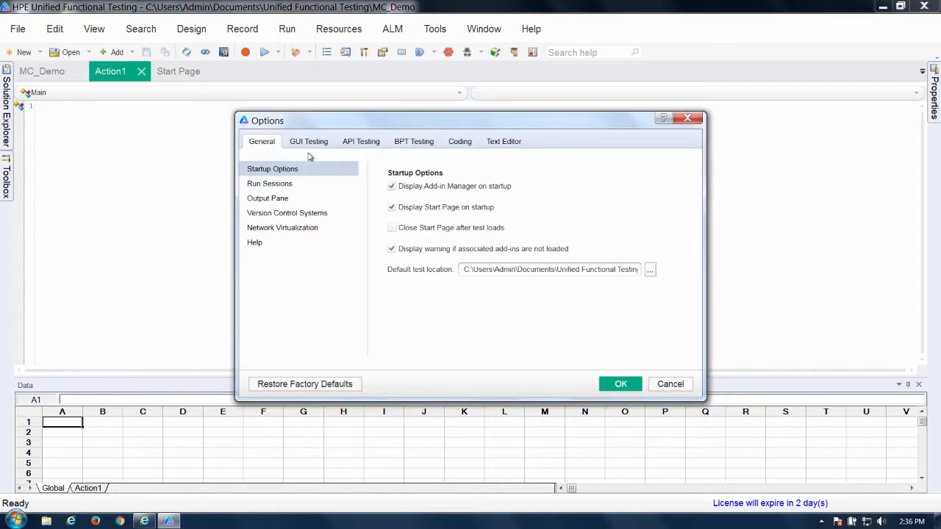
pyautogui.click(309, 141)
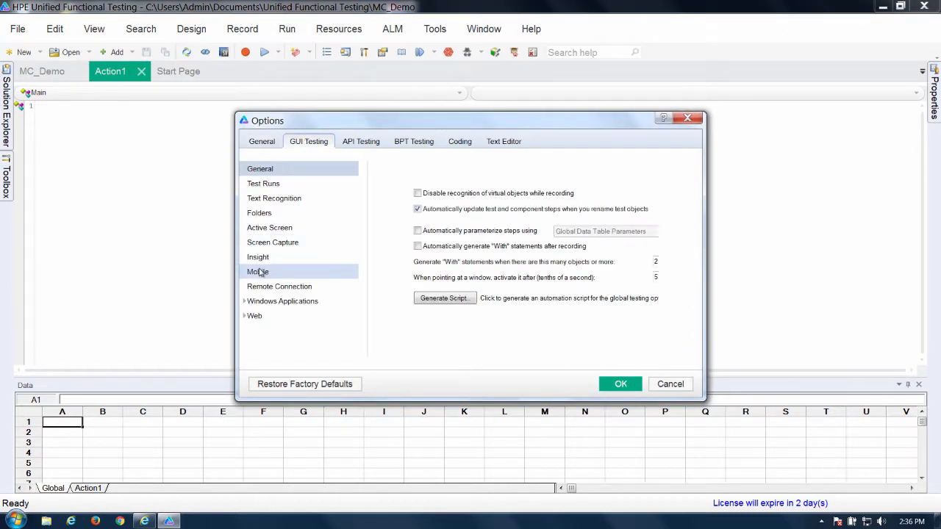
pyautogui.click(258, 271)
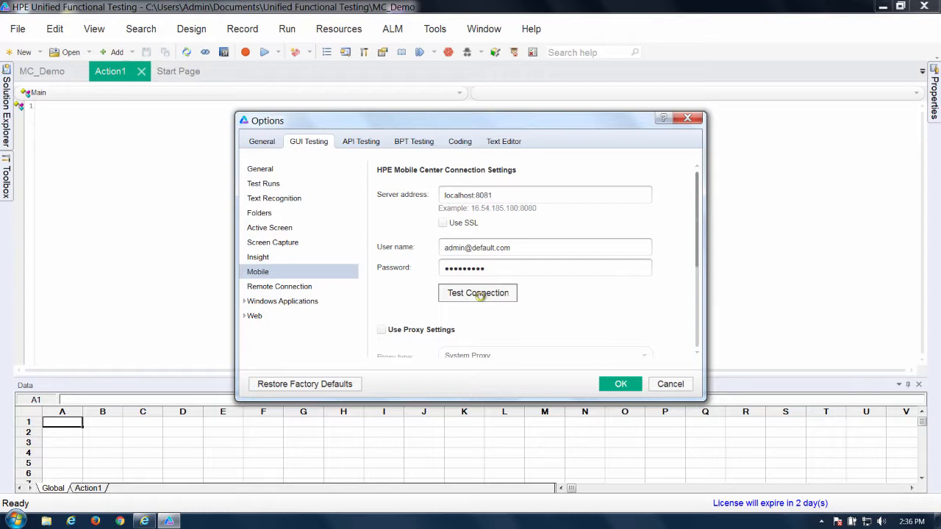
pyautogui.click(477, 292)
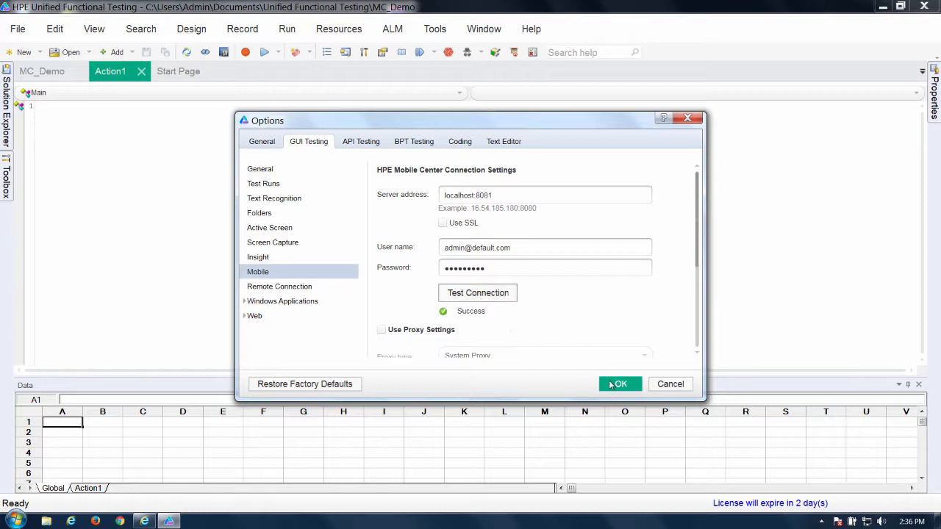
pyautogui.click(620, 383)
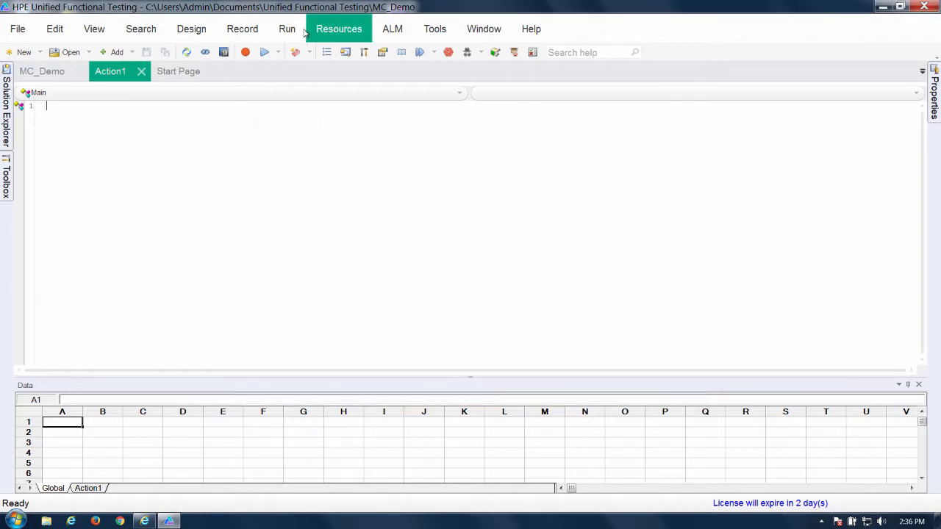
pyautogui.click(242, 28)
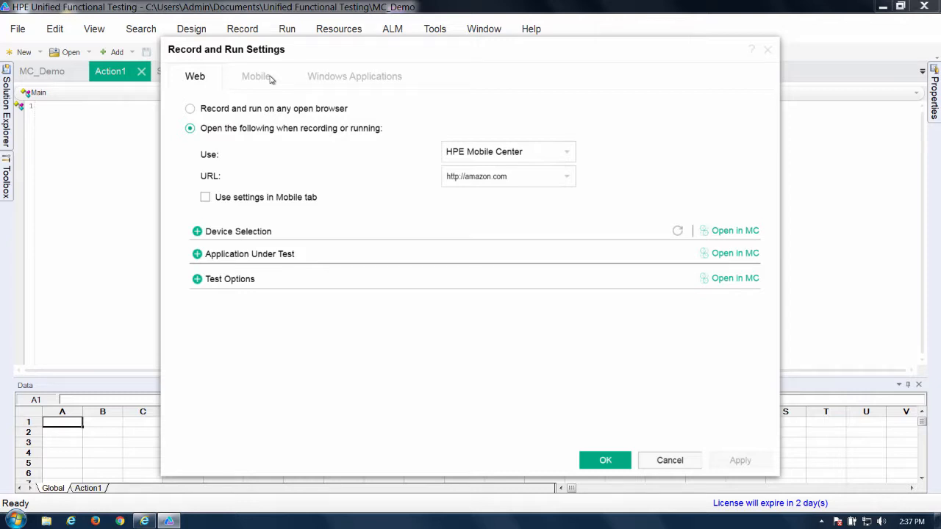
pyautogui.moveTo(278, 111)
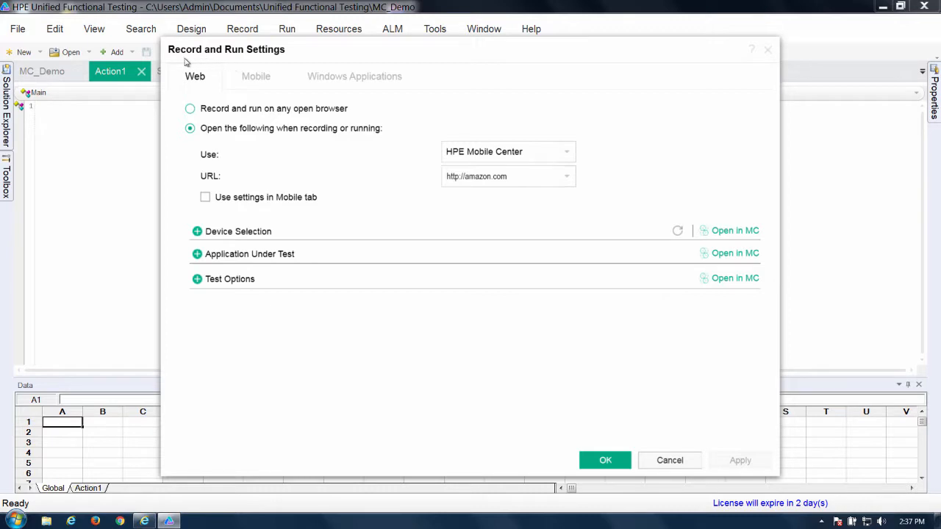
pyautogui.moveTo(193, 47)
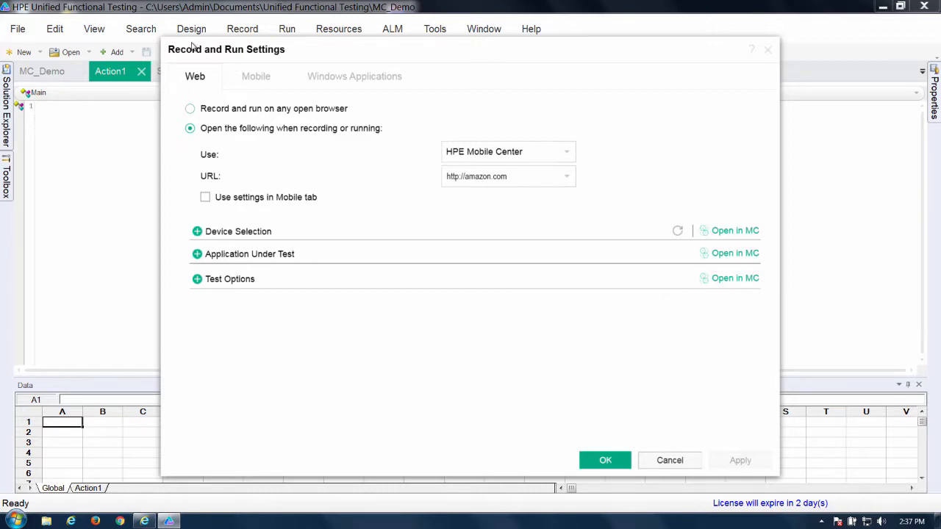
pyautogui.moveTo(283, 220)
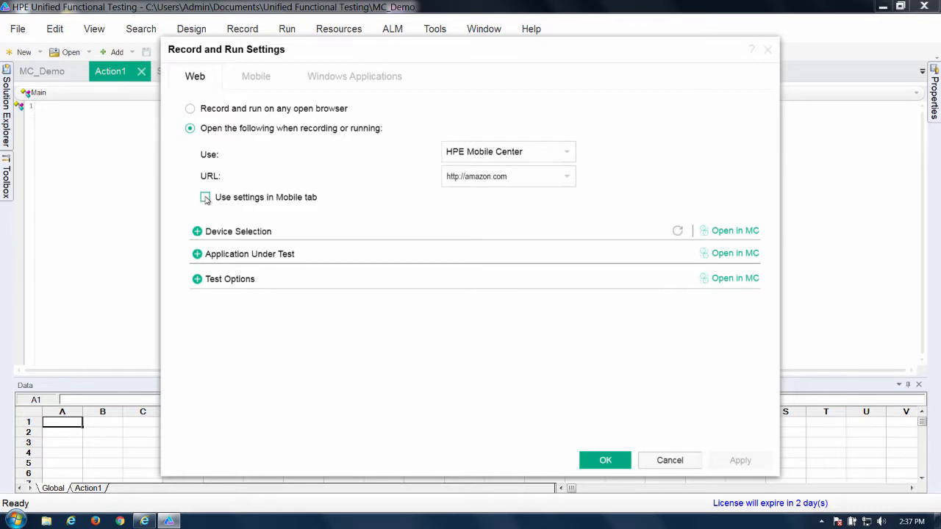
pyautogui.click(205, 197)
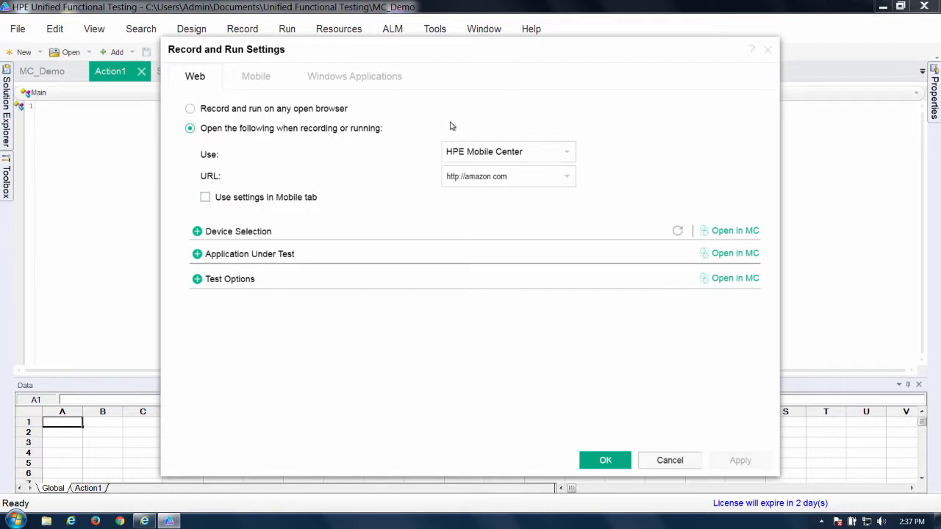
pyautogui.click(565, 151)
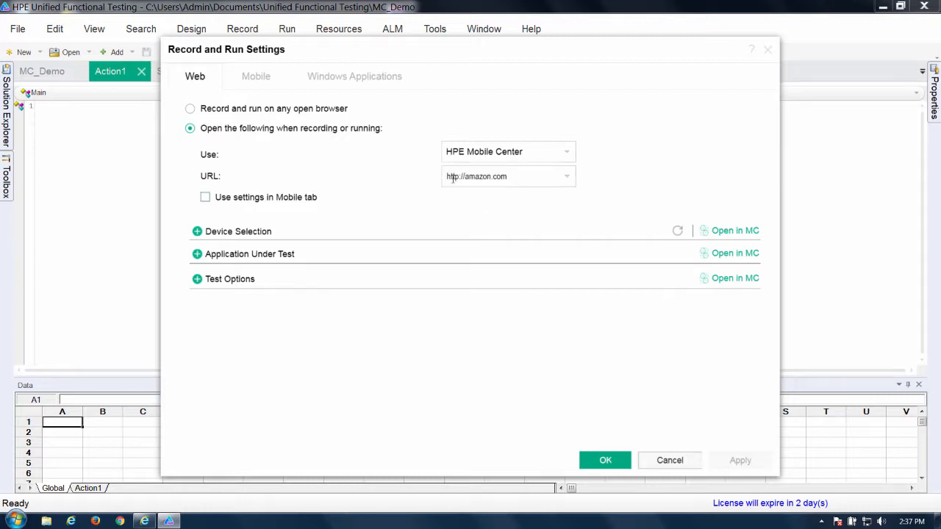
pyautogui.moveTo(752, 252)
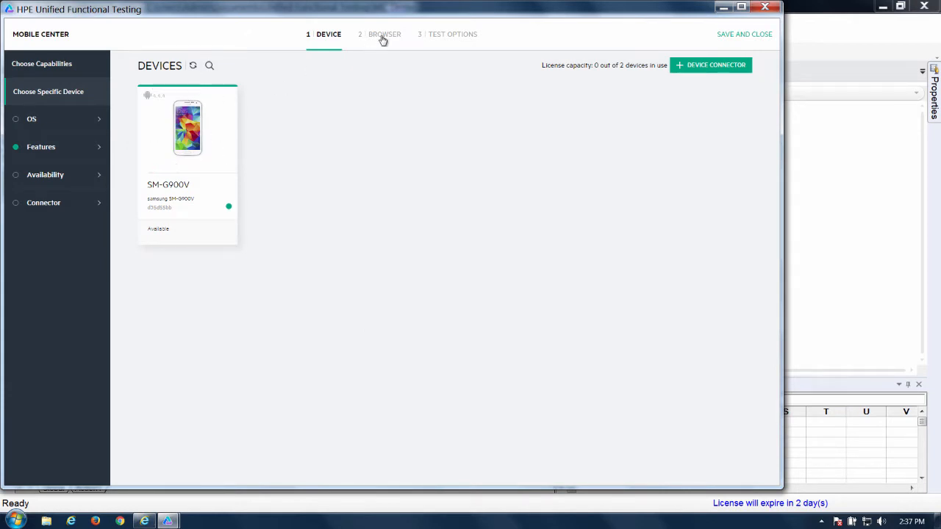
# Step: Step through the device, browser and Test Options pages, then save and close
pyautogui.click(380, 34)
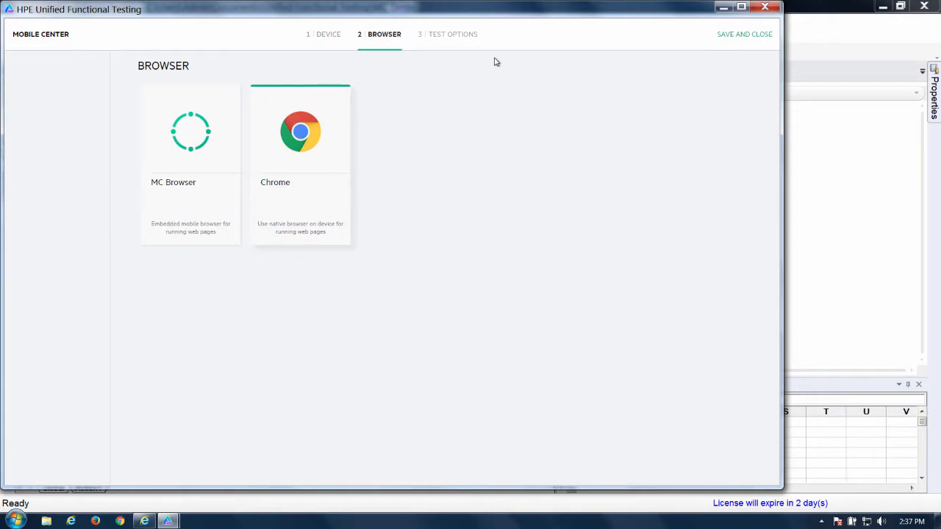
pyautogui.click(448, 33)
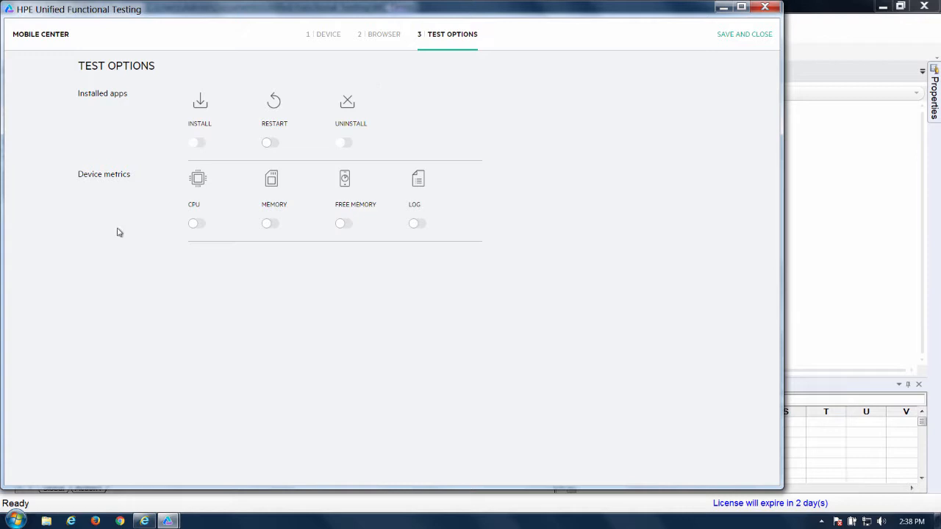
pyautogui.moveTo(560, 133)
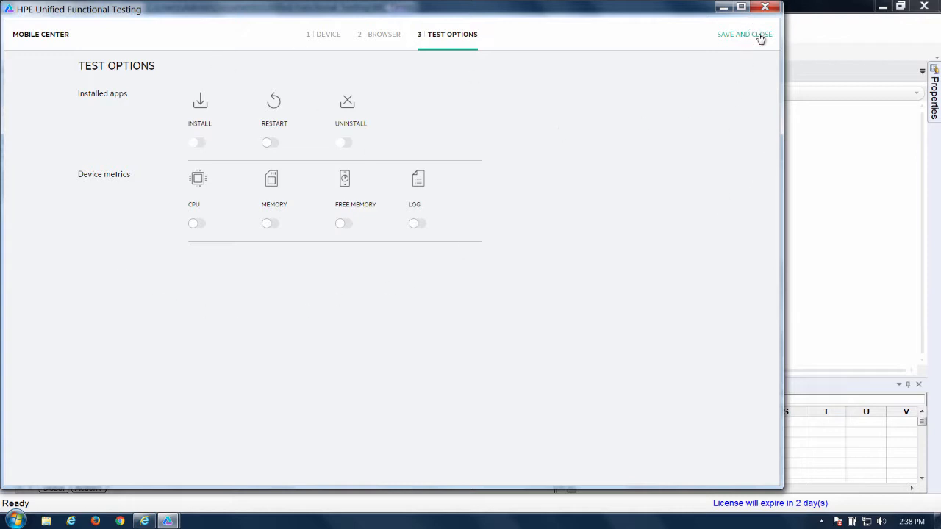
pyautogui.click(743, 34)
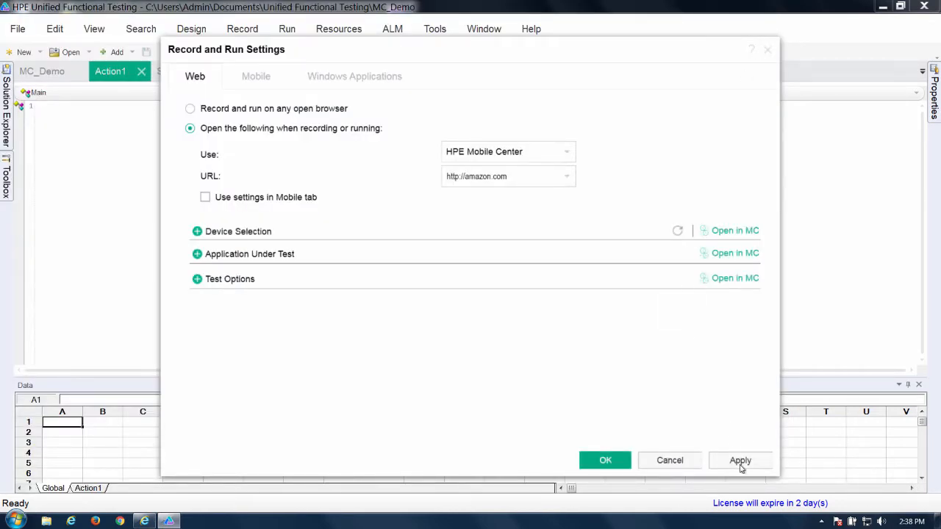
# Step: Apply and close Record and Run Settings, then start recording MC_Demo
pyautogui.click(740, 460)
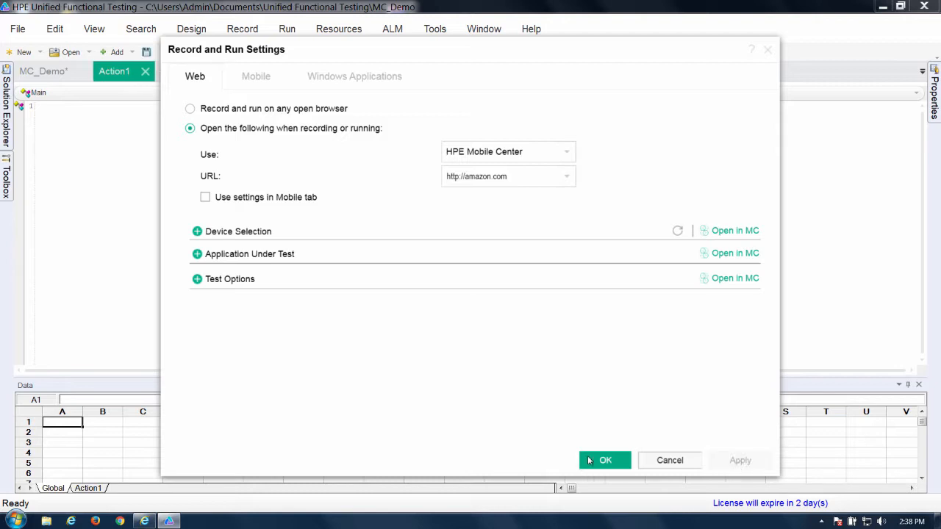
pyautogui.click(605, 459)
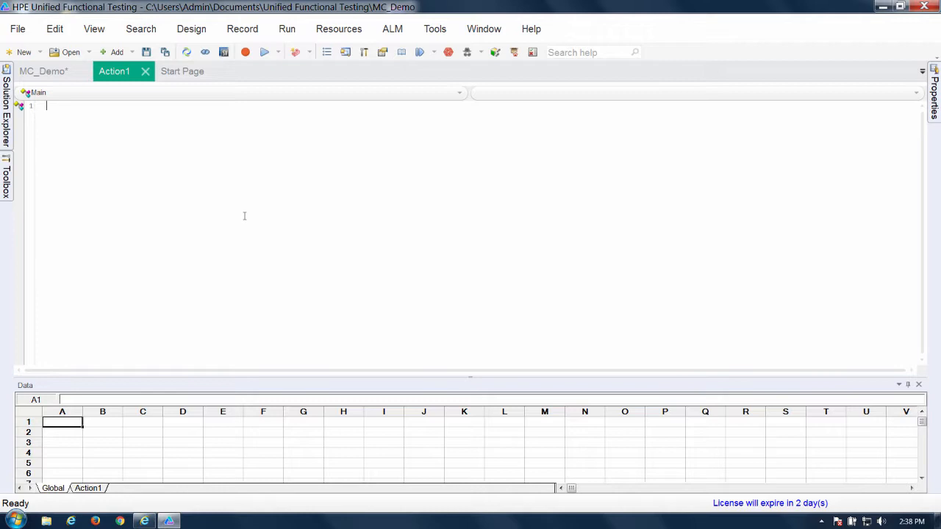
pyautogui.moveTo(245, 52)
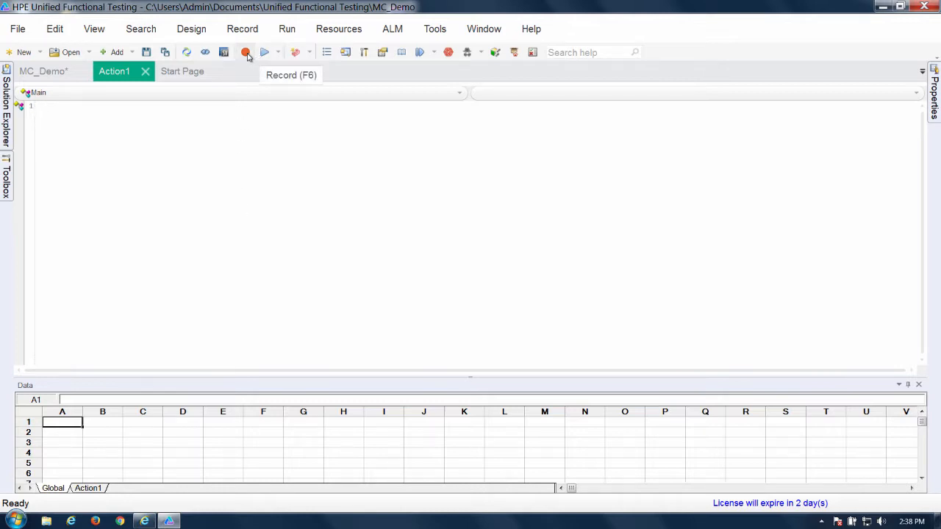
pyautogui.click(246, 52)
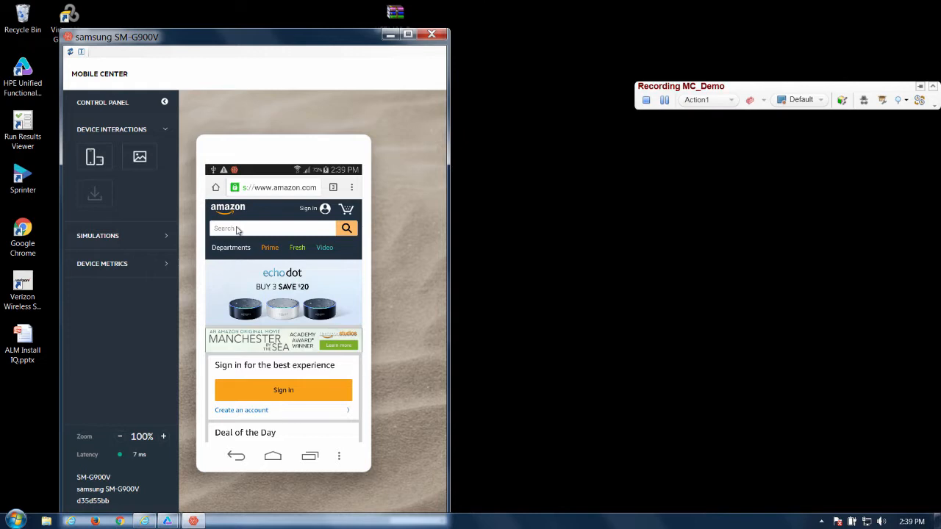
# Step: Search Amazon for '4k tv' and open the Sceptre 49-inch 4K TV result
pyautogui.click(272, 227)
pyautogui.write('4k')
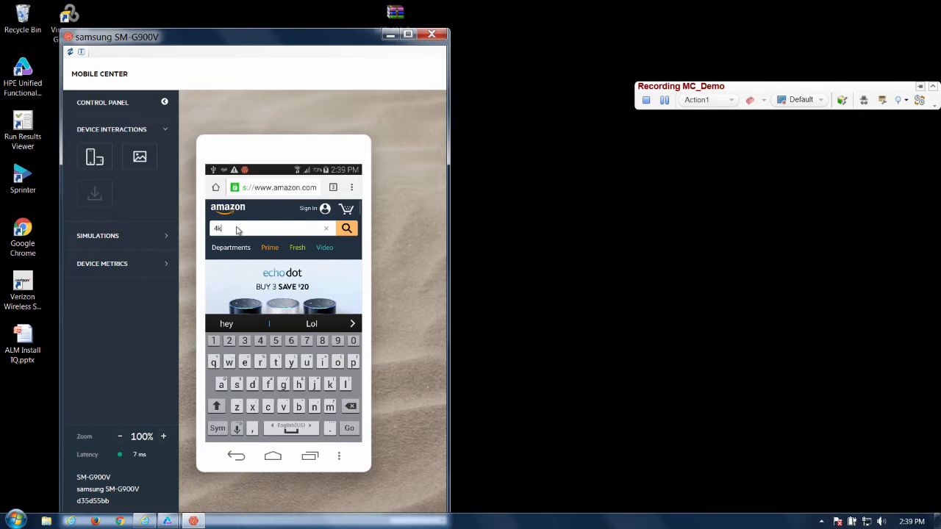
pyautogui.write('tv')
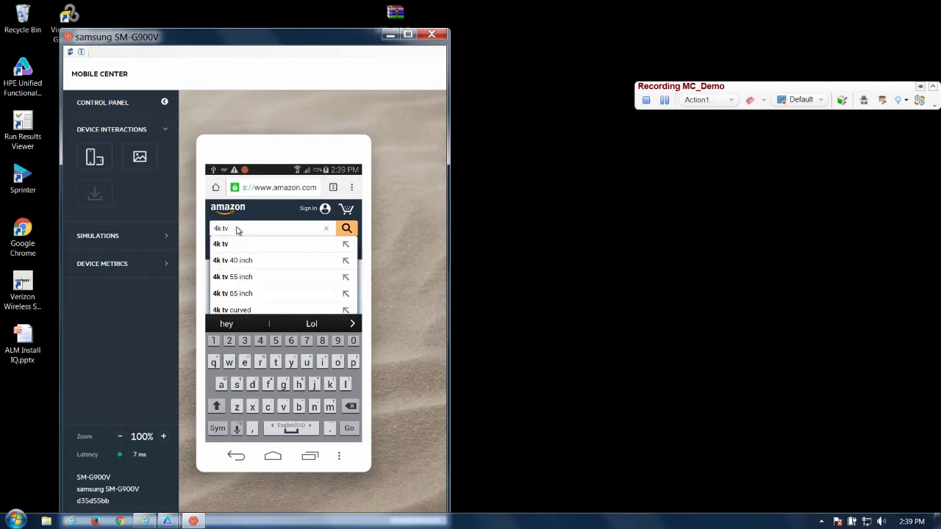
pyautogui.click(346, 227)
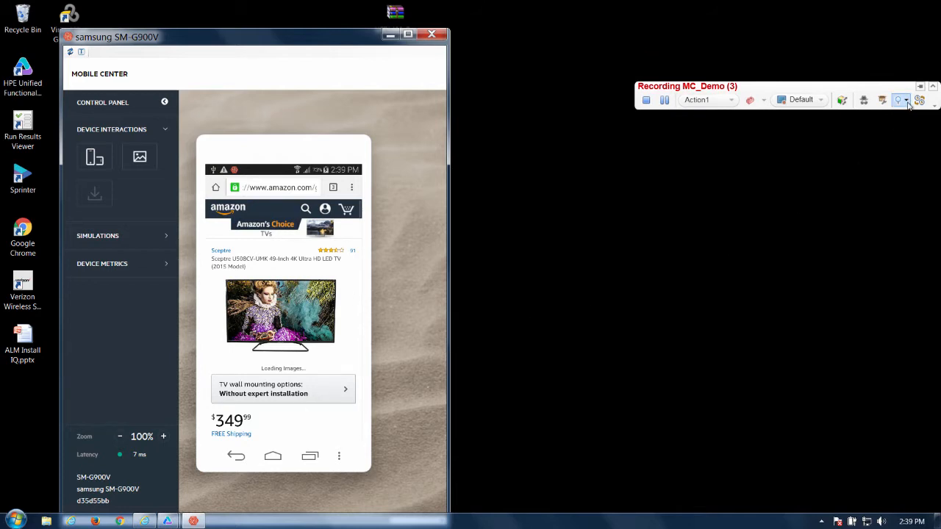
# Step: Add a bitmap checkpoint on the Sceptre TV product image
pyautogui.click(899, 99)
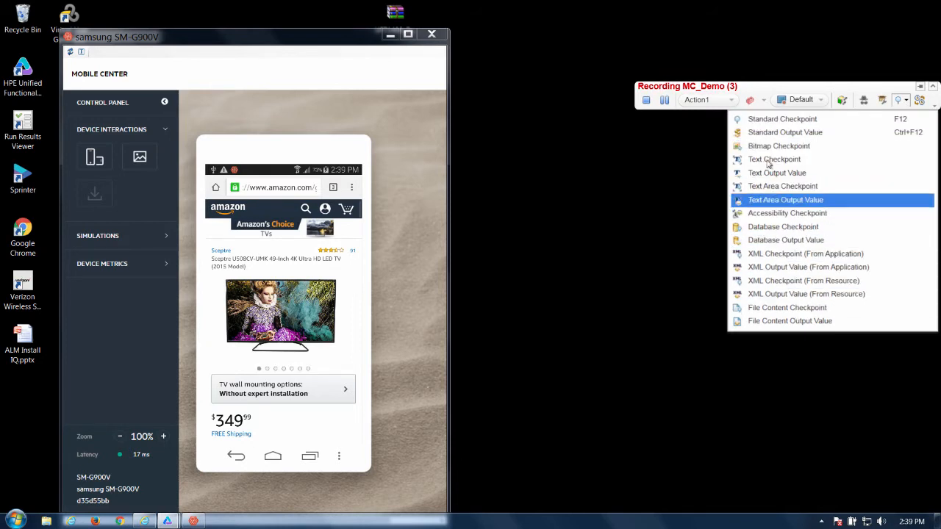
pyautogui.moveTo(779, 145)
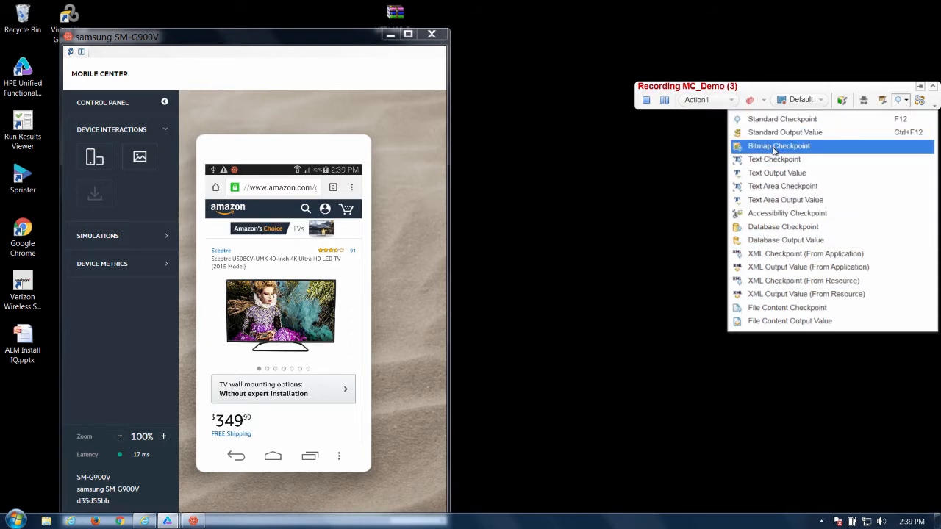
pyautogui.click(777, 145)
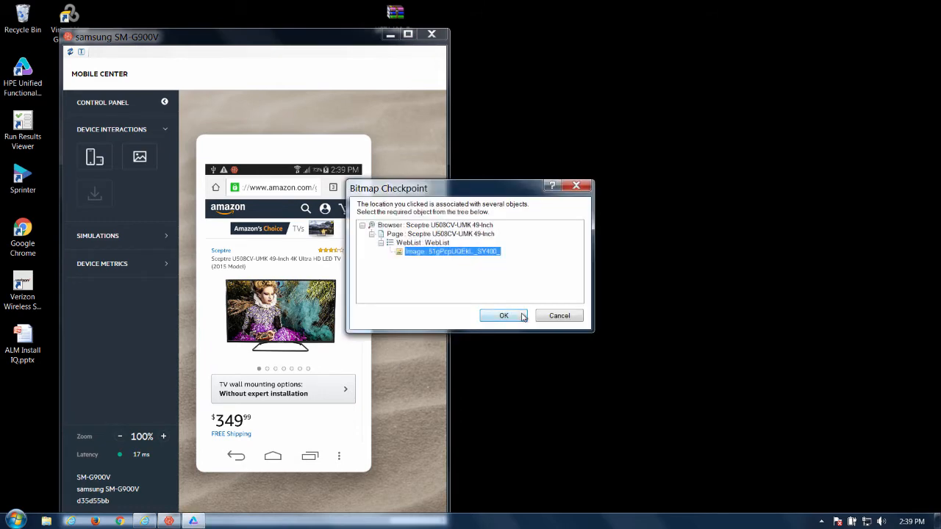
pyautogui.click(503, 315)
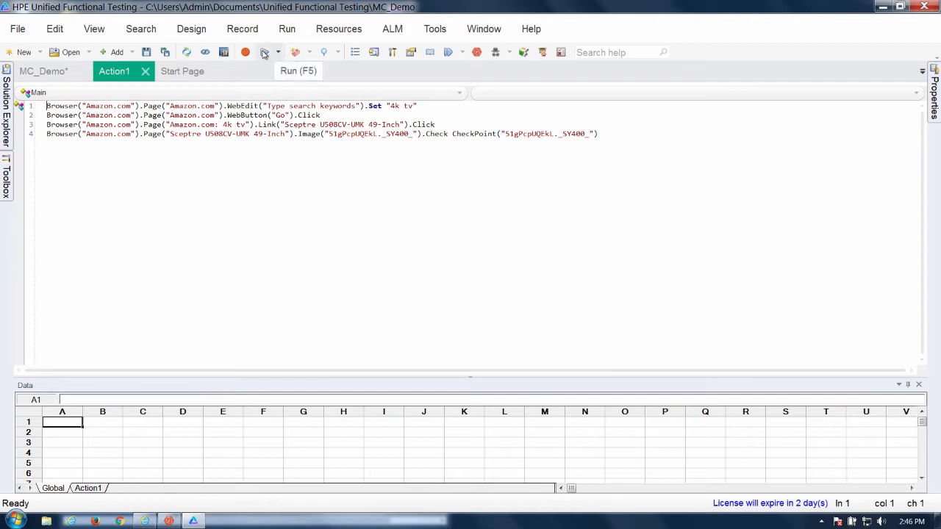
# Step: Run the MC_Demo test and confirm the run dialog
pyautogui.click(266, 51)
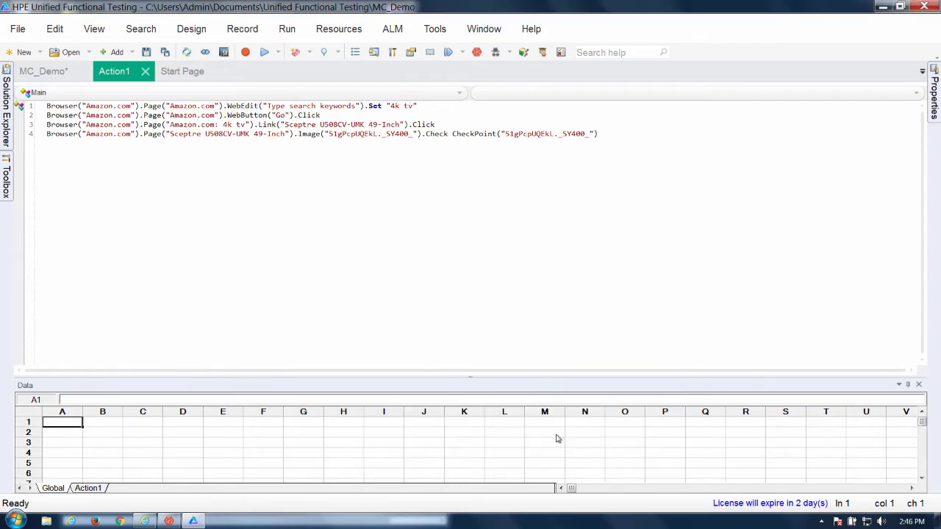
pyautogui.click(245, 52)
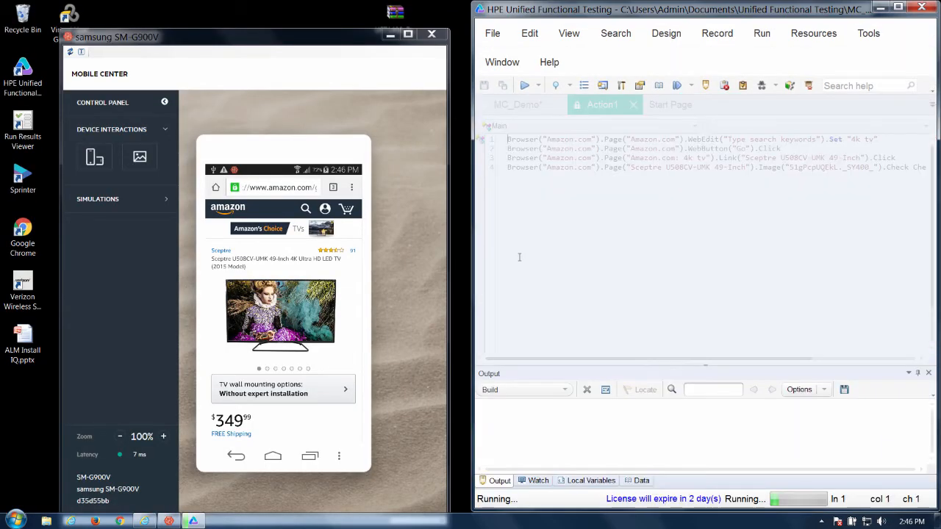